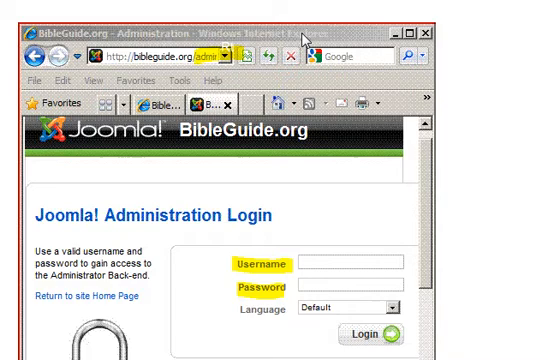
pyautogui.moveTo(135, 158)
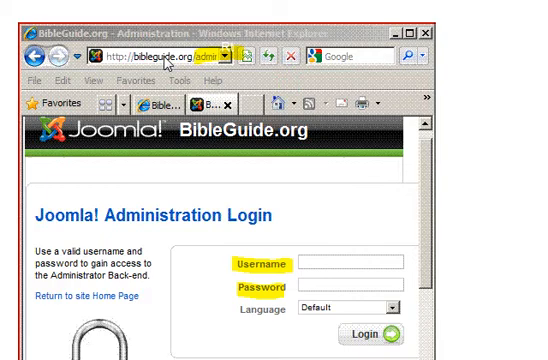
pyautogui.moveTo(207, 58)
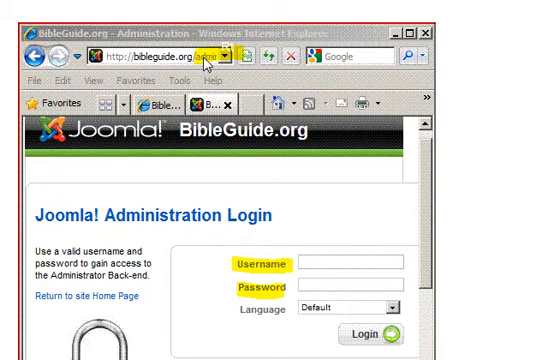
pyautogui.moveTo(209, 67)
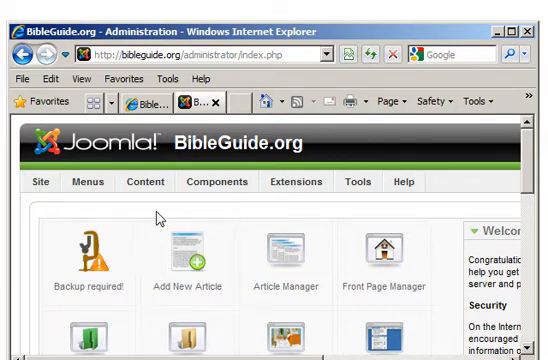
# Show the Content menu's options for articles, sections, categories and the front page
pyautogui.click(36, 181)
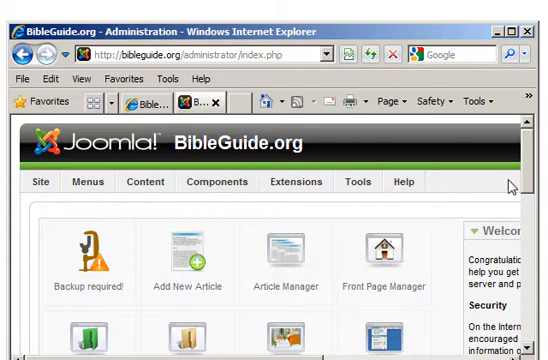
pyautogui.moveTo(424, 187)
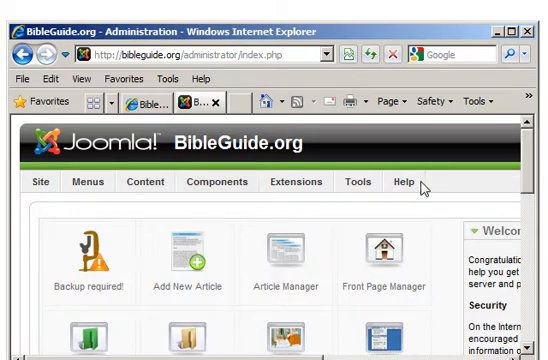
pyautogui.click(151, 181)
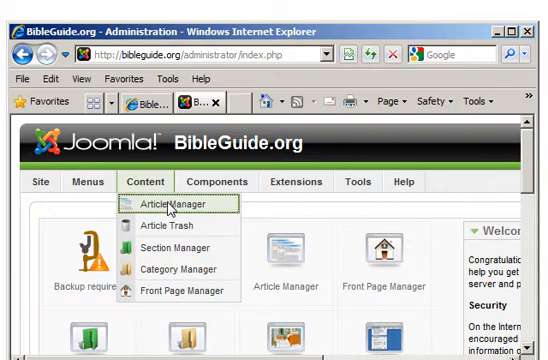
# Open the Article Manager and scroll the article list to find Front Page Article
pyautogui.click(178, 206)
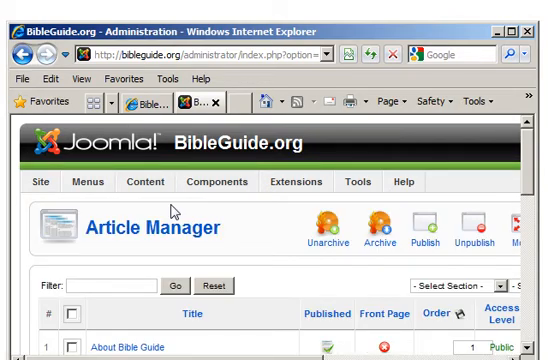
pyautogui.scroll(-3)
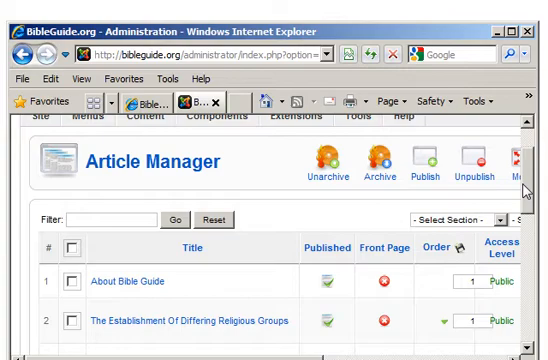
pyautogui.scroll(-3)
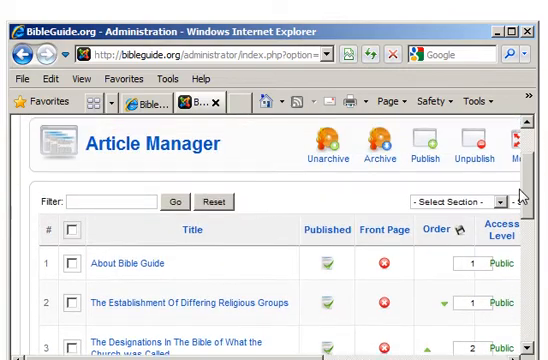
pyautogui.scroll(-3)
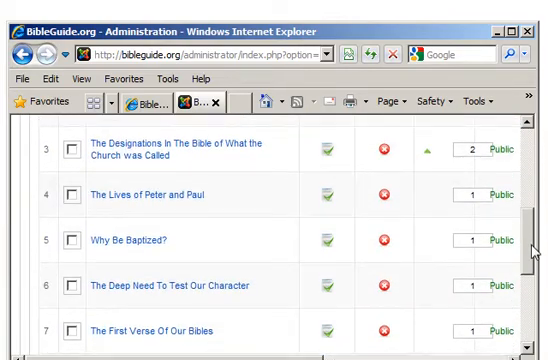
pyautogui.scroll(3)
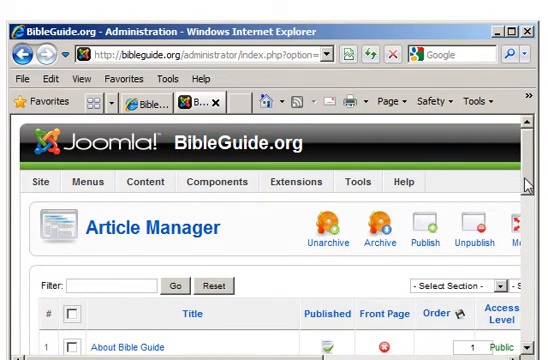
pyautogui.scroll(-3)
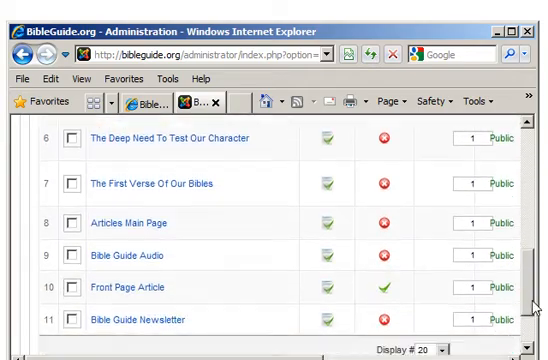
pyautogui.scroll(-3)
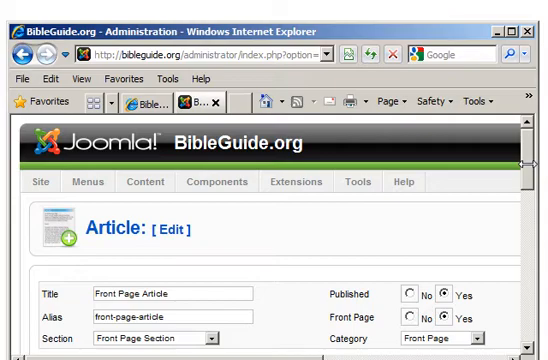
# Scroll down the Front Page Article editor to reveal the body text
pyautogui.scroll(-3)
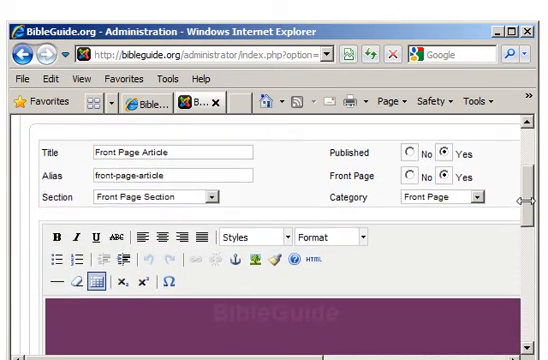
pyautogui.scroll(-3)
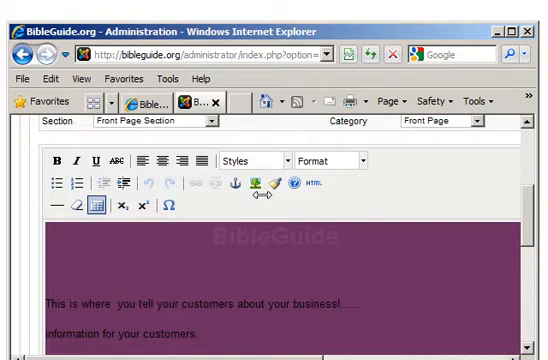
pyautogui.moveTo(300, 185)
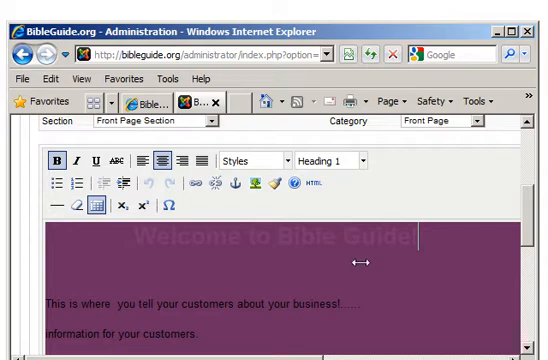
# Left-align the first paragraph about telling customers about your business
pyautogui.click(330, 159)
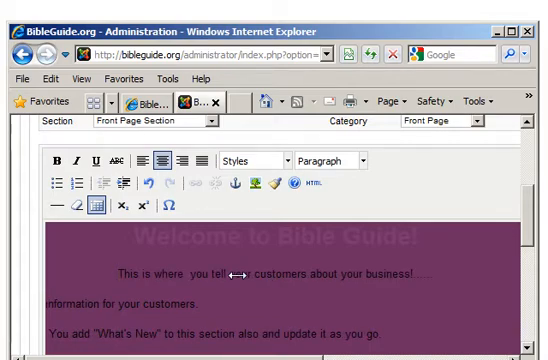
pyautogui.click(145, 161)
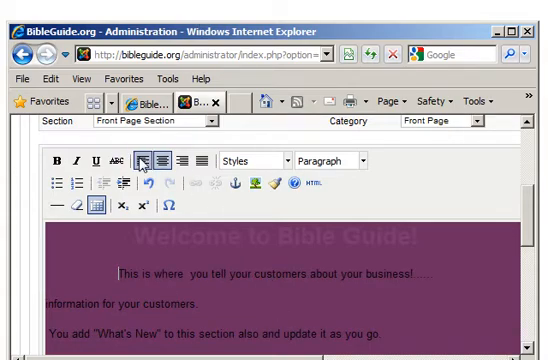
pyautogui.click(145, 158)
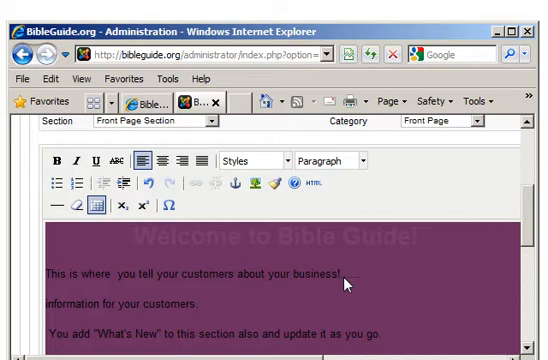
pyautogui.moveTo(400, 278)
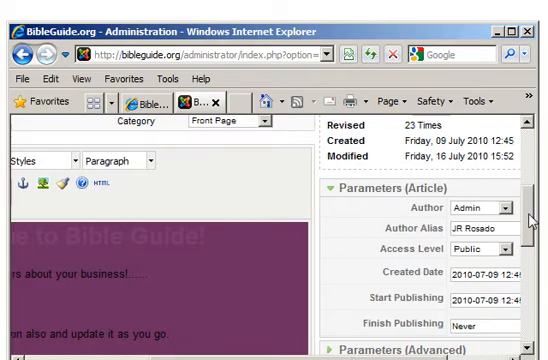
pyautogui.scroll(3)
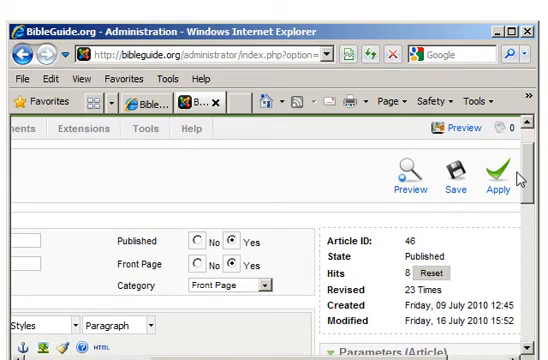
pyautogui.scroll(-3)
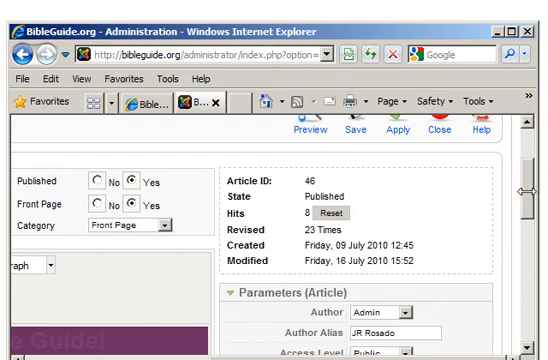
pyautogui.scroll(-3)
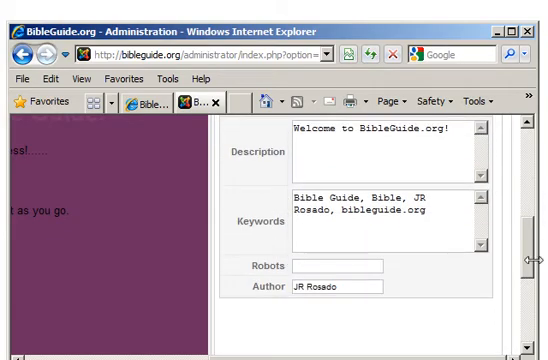
pyautogui.scroll(3)
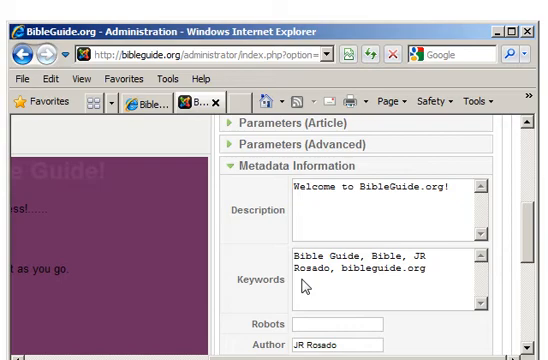
pyautogui.moveTo(486, 272)
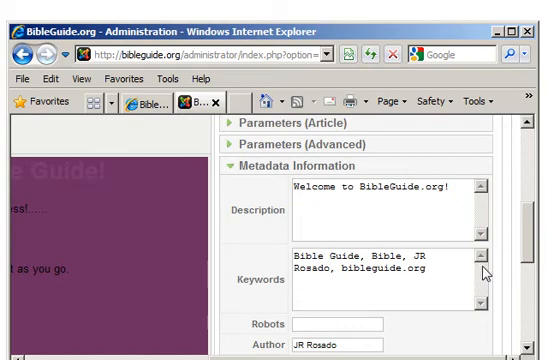
pyautogui.scroll(-3)
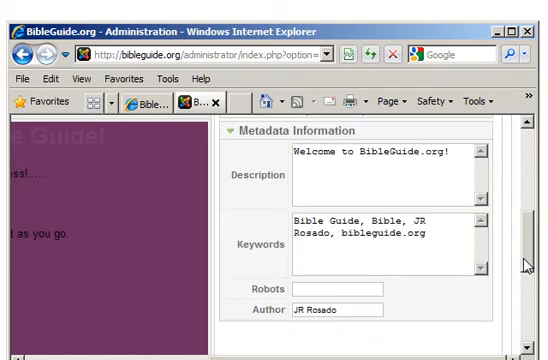
pyautogui.scroll(-3)
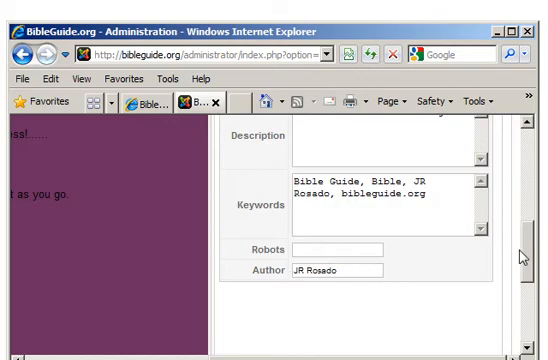
pyautogui.scroll(3)
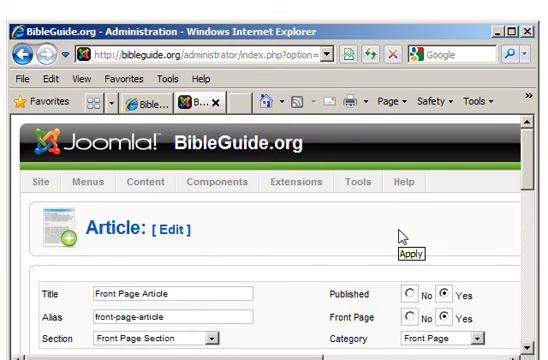
# Apply the Front Page Article changes, then save and close it
pyautogui.click(408, 244)
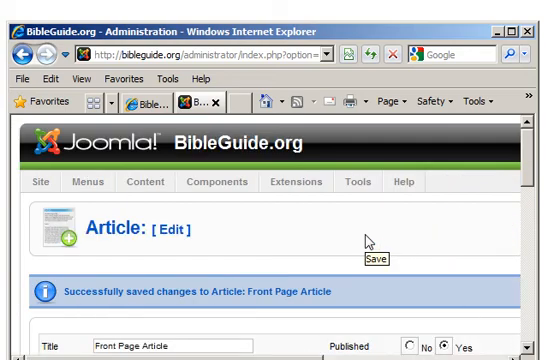
pyautogui.click(369, 257)
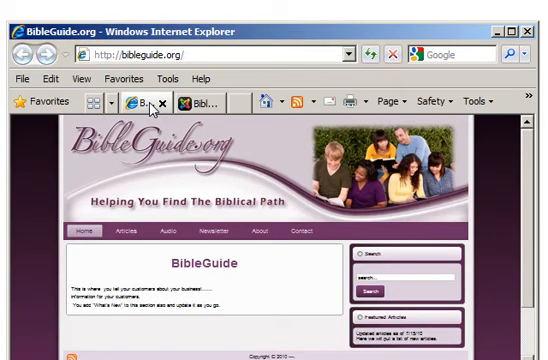
pyautogui.moveTo(455, 167)
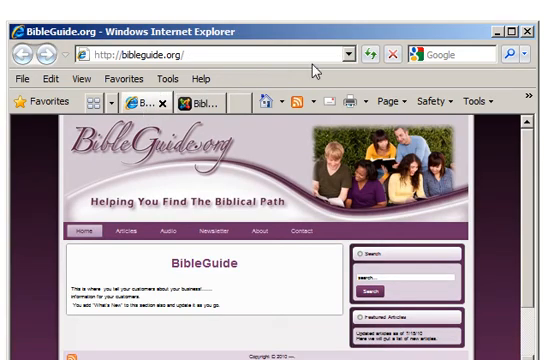
# Refresh the BibleGuide.org homepage to show the 'Welcome to Bible Guide!' heading
pyautogui.click(384, 53)
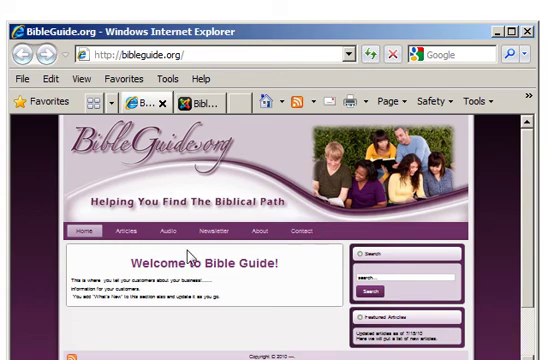
pyautogui.moveTo(283, 288)
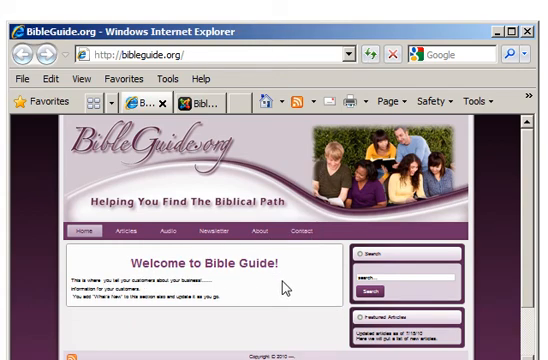